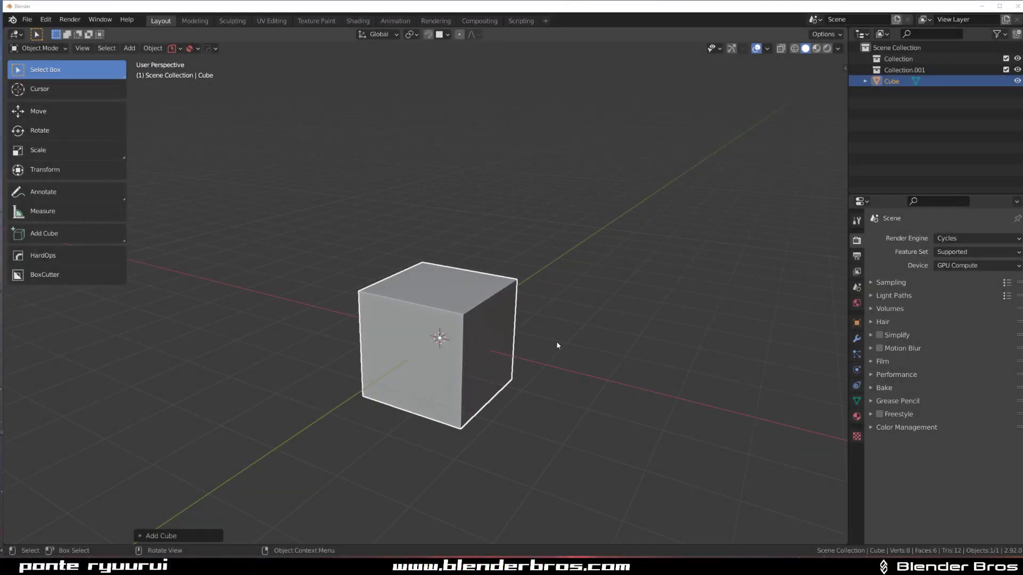
mouse_move(542, 262)
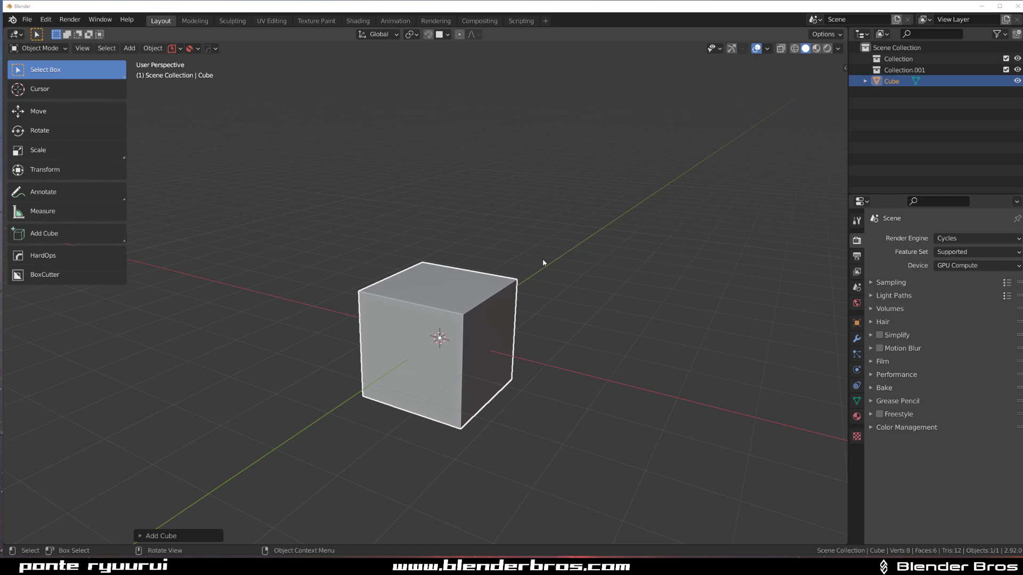
mouse_move(495, 260)
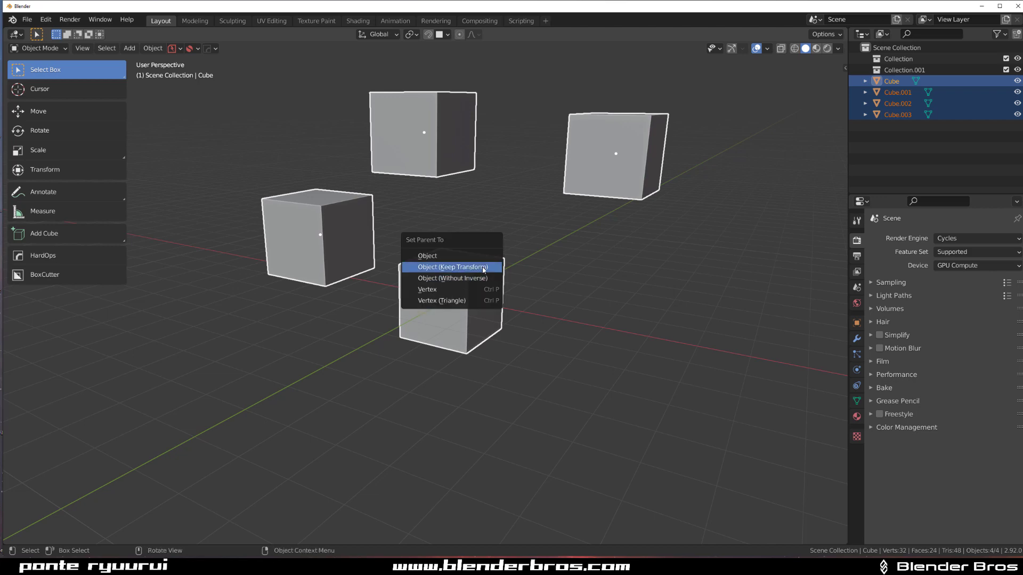
Parent the three duplicated cubes to the central cube with Object (Keep Transform)
left_click(452, 266)
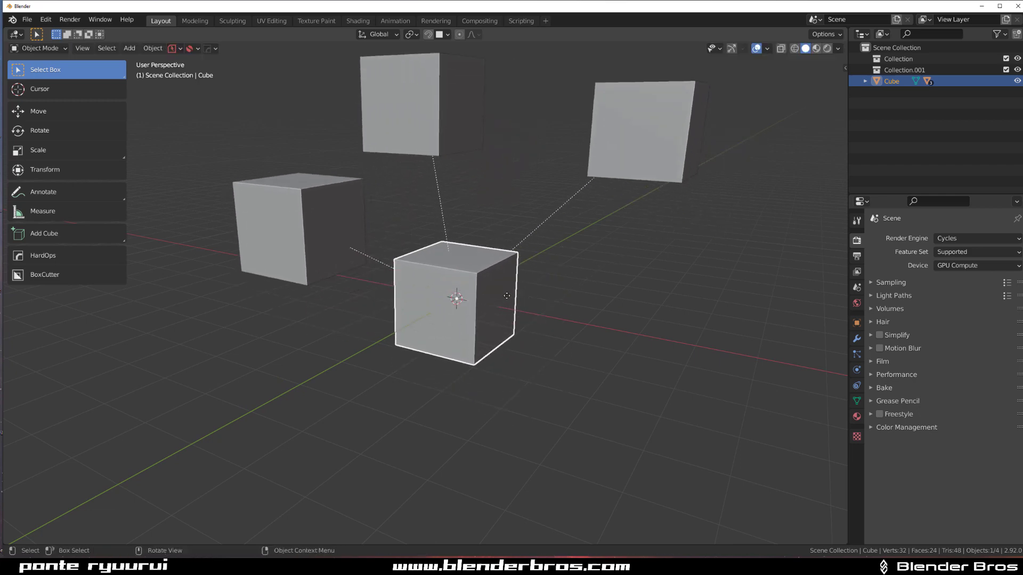
key("g")
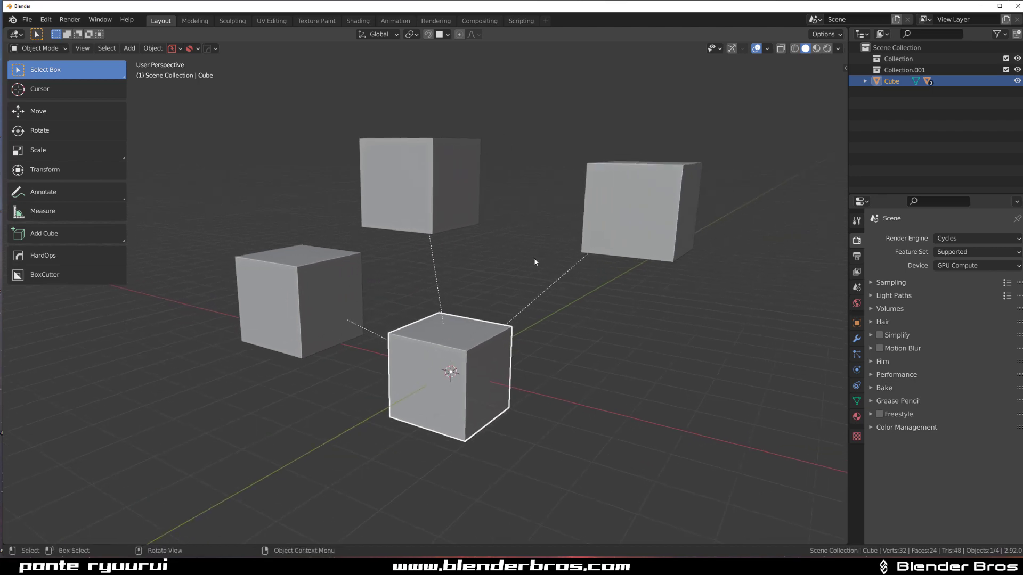
mouse_move(541, 264)
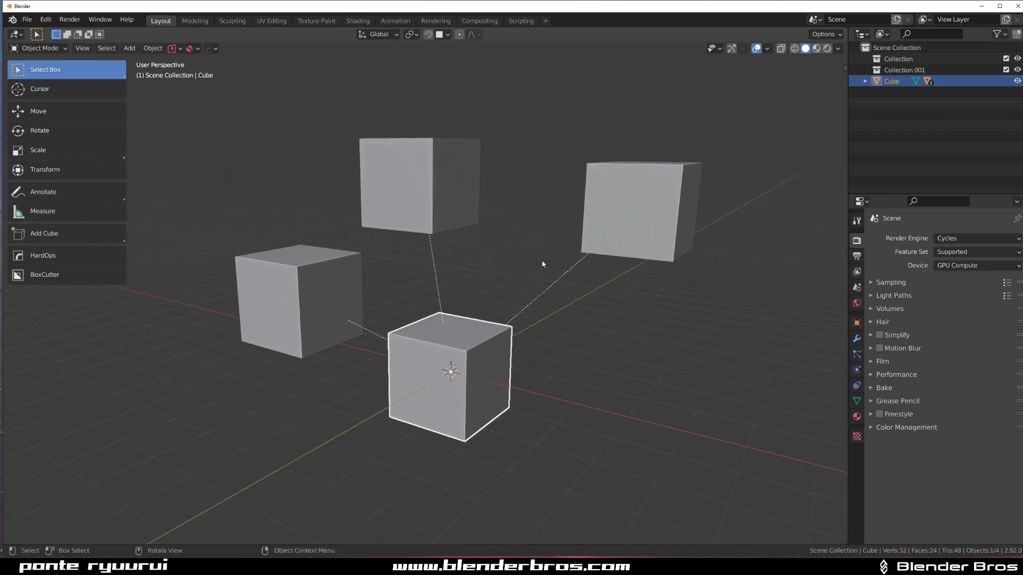
Enable Affect Only Parents, then transform the central cube while its children stay put
left_click(824, 34)
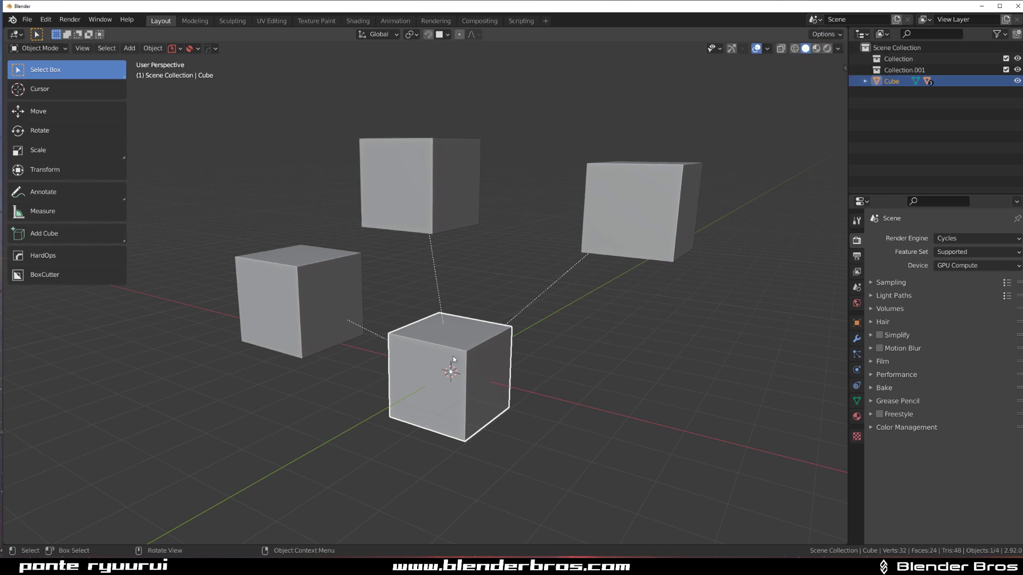
key("r")
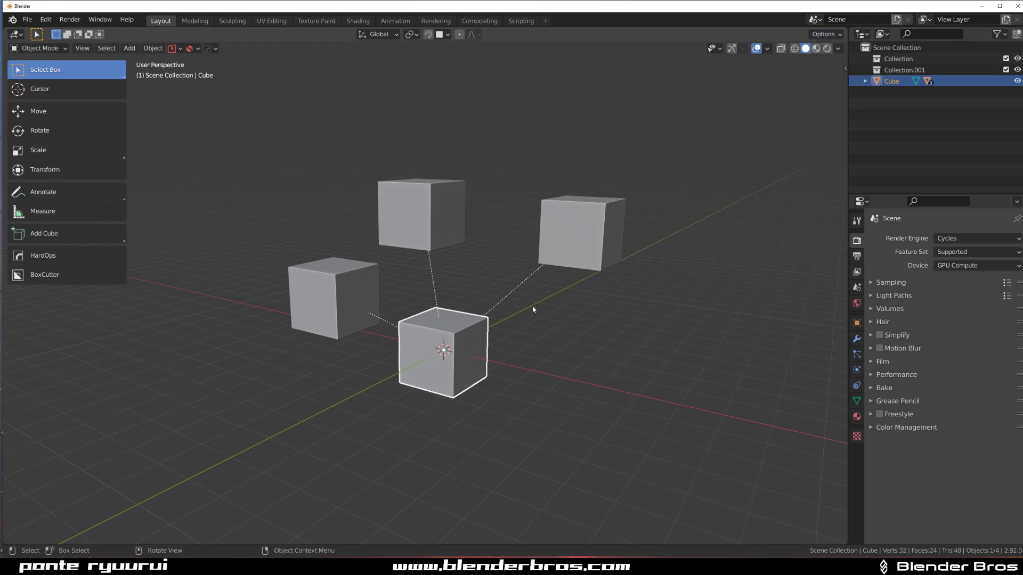
mouse_move(556, 271)
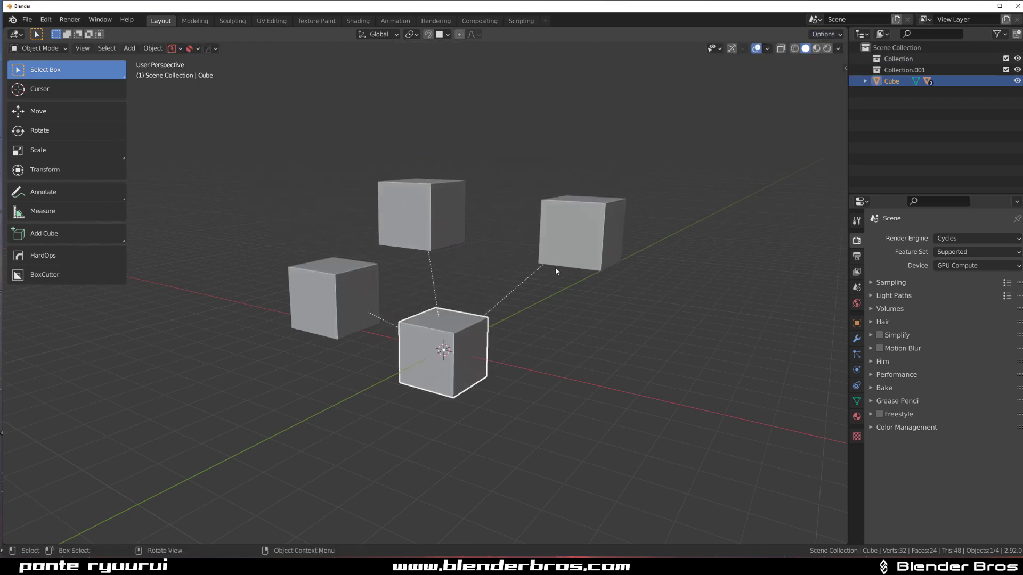